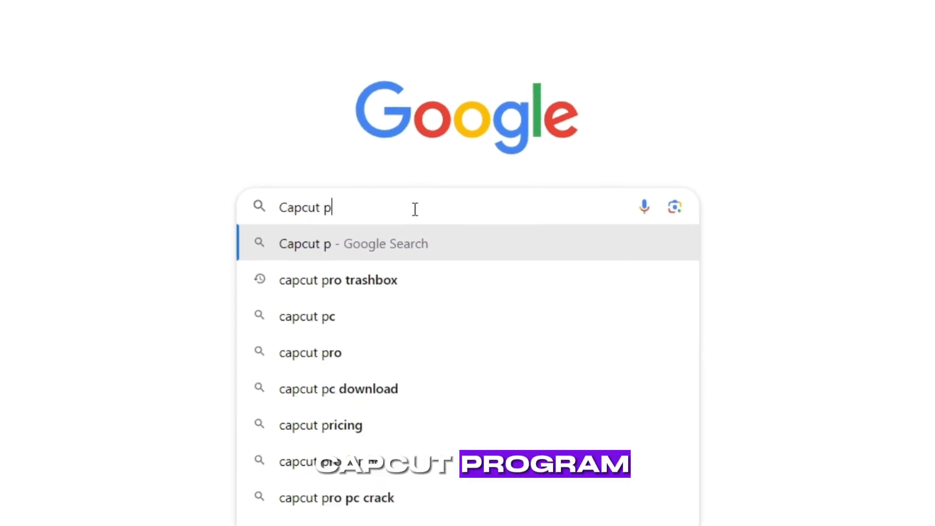
Run the Google search for 'Capcut p' to find the CapCut program.
key("Enter")
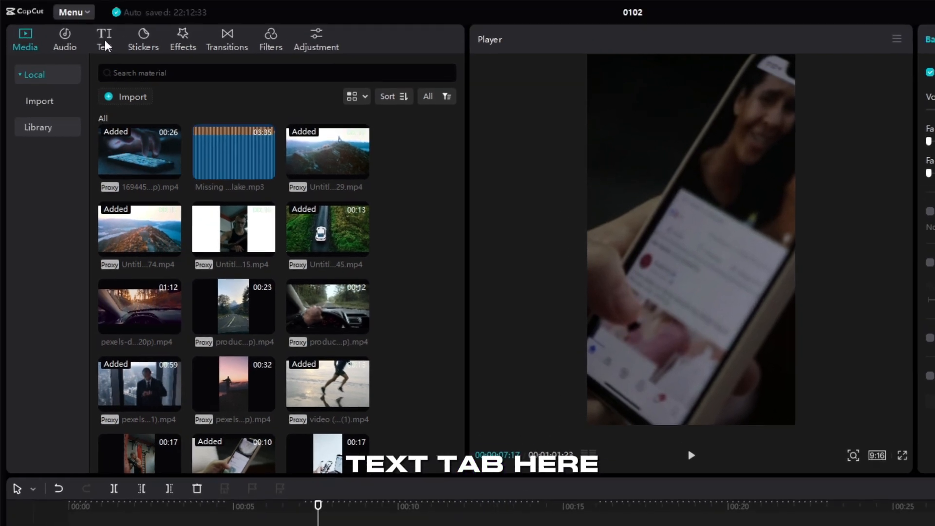
Generate English auto captions, replacing the existing captions on the text track.
left_click(104, 35)
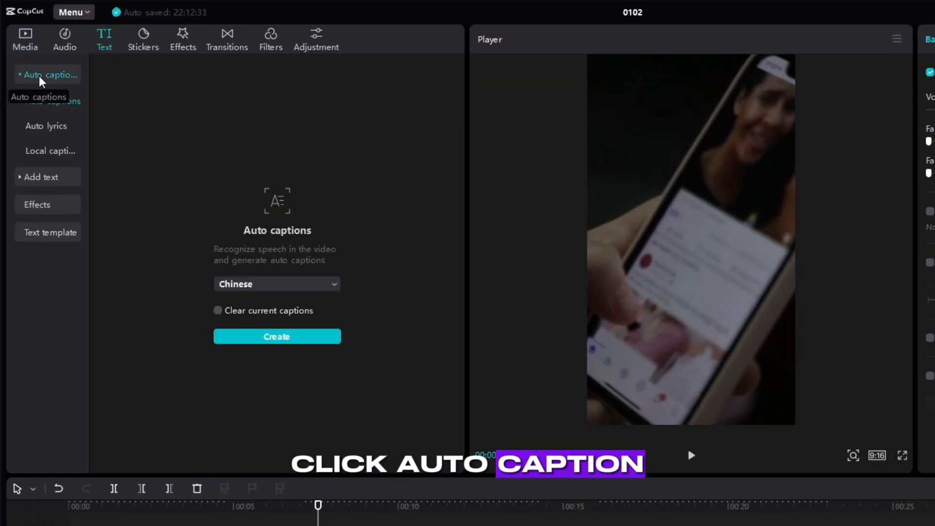
left_click(277, 284)
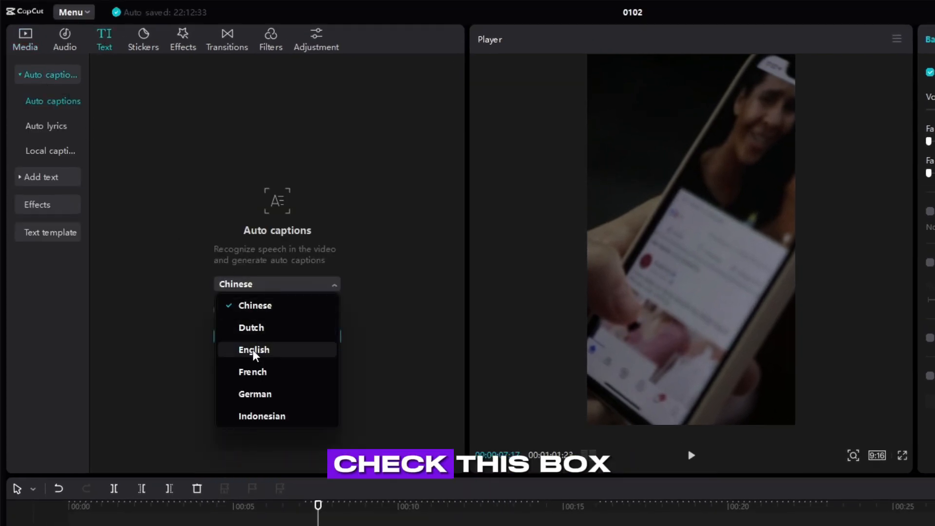
left_click(253, 350)
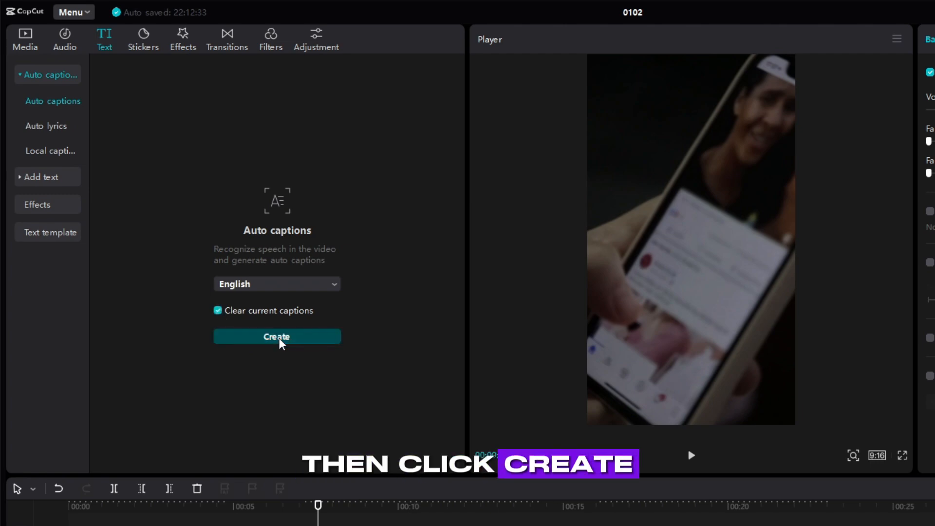
left_click(276, 336)
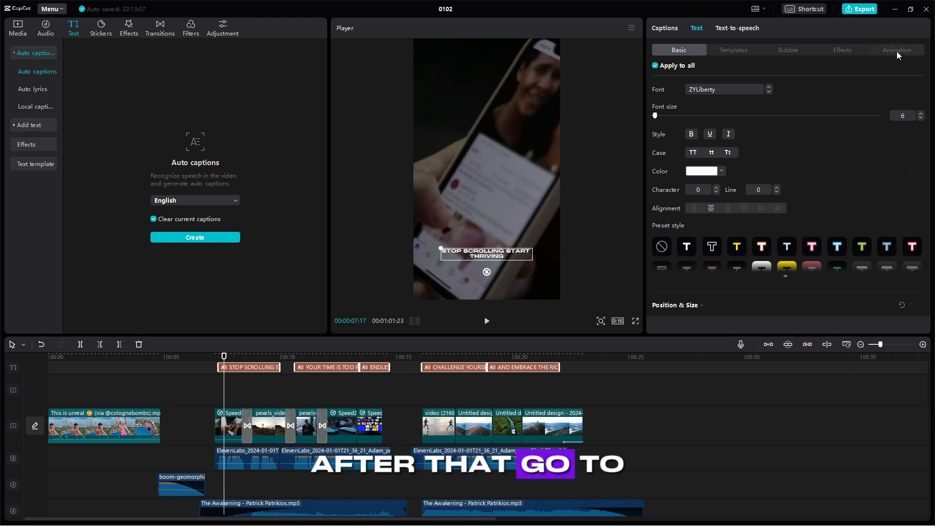
Apply a caption animation preset that highlights each spoken word in purple.
left_click(898, 50)
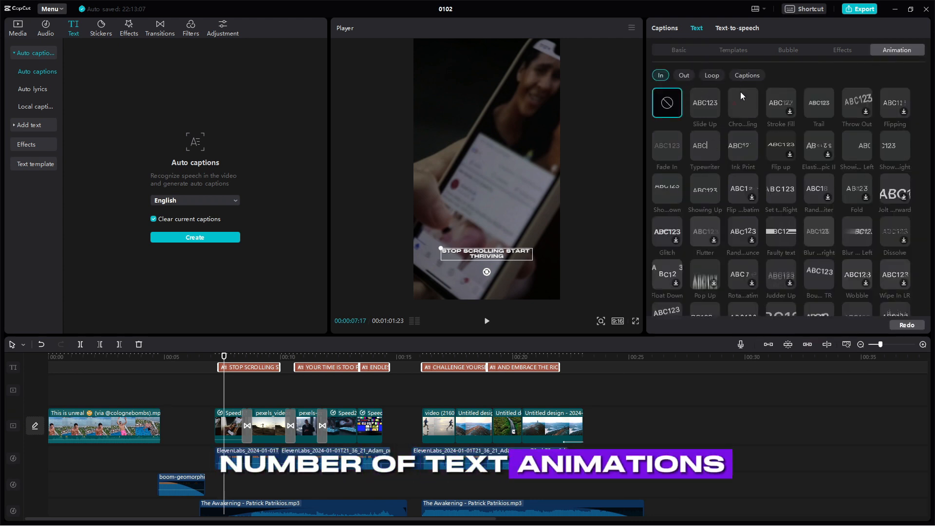
left_click(747, 75)
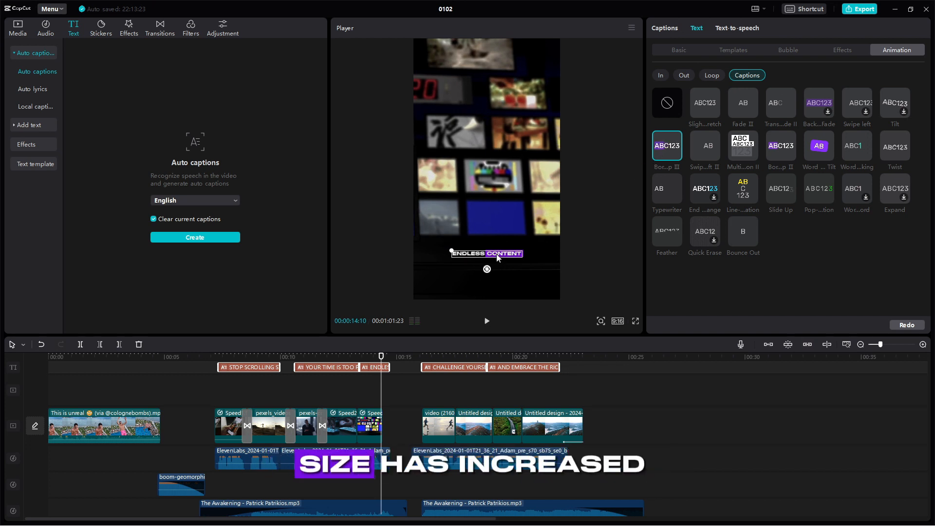
Reduce the caption font size from 6 to 5 and start the 1080p MP4 export.
left_click(679, 50)
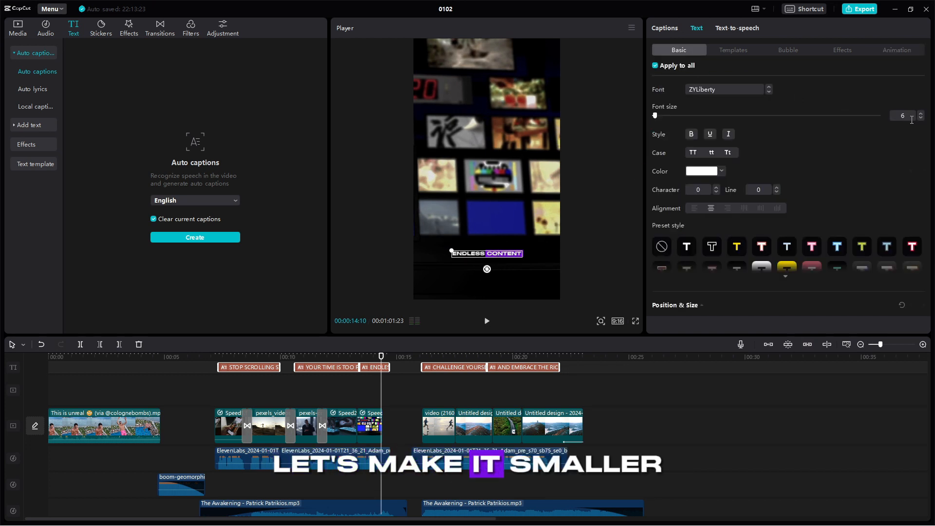
left_click(920, 118)
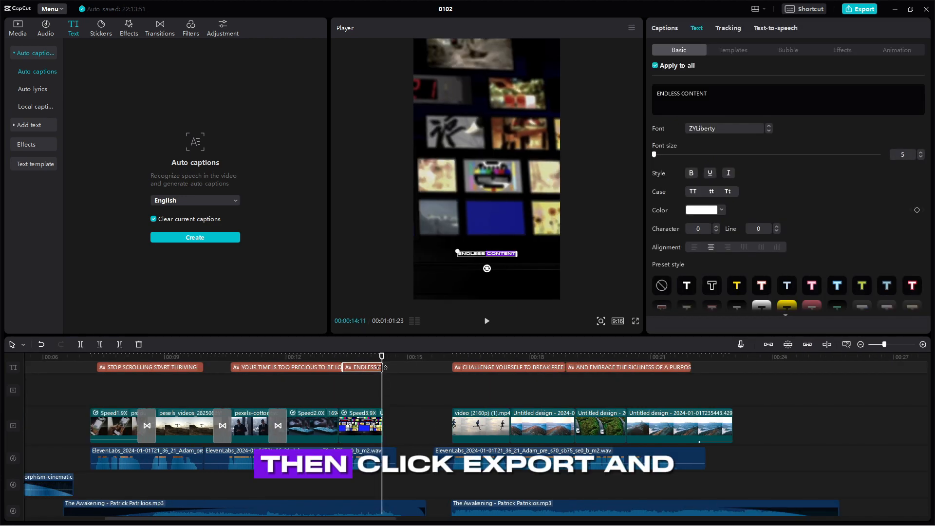
left_click(860, 9)
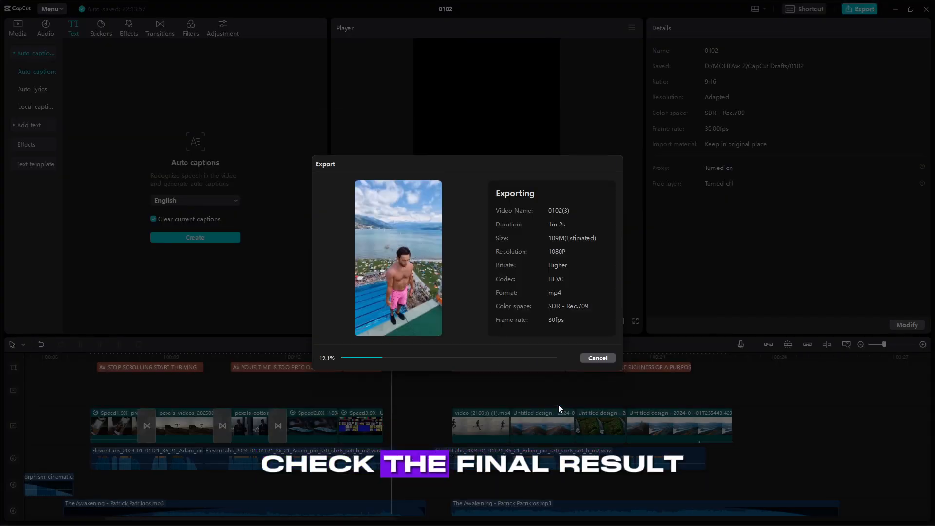